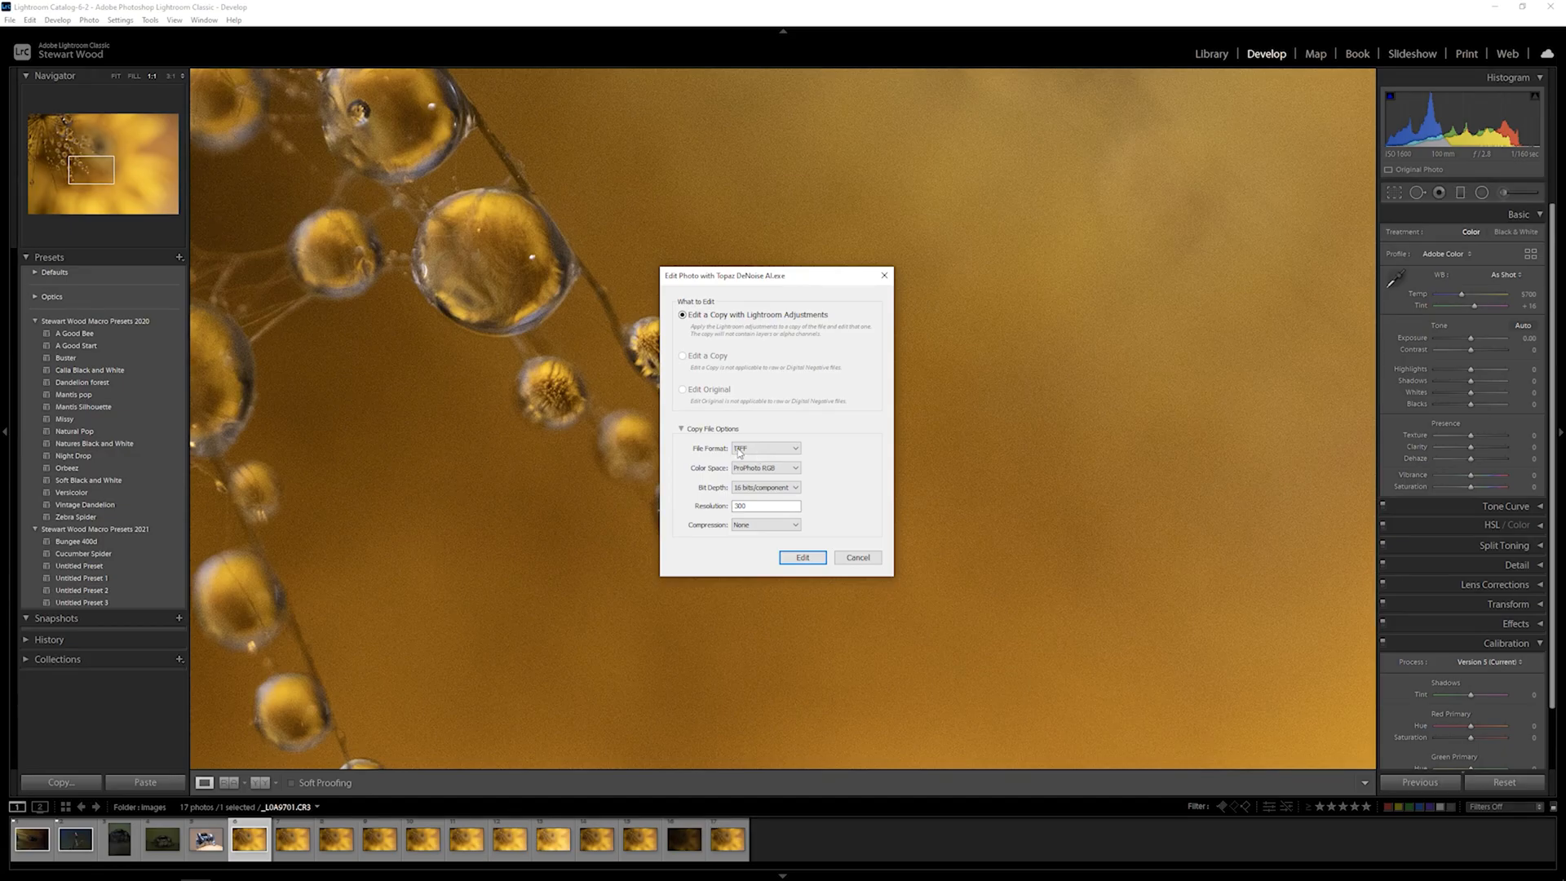
Set the TIFF copy's colour space to Adobe RGB (1998) and send it to Topaz DeNoise AI.
{"action": "left_click", "coordinate": [765, 468]}
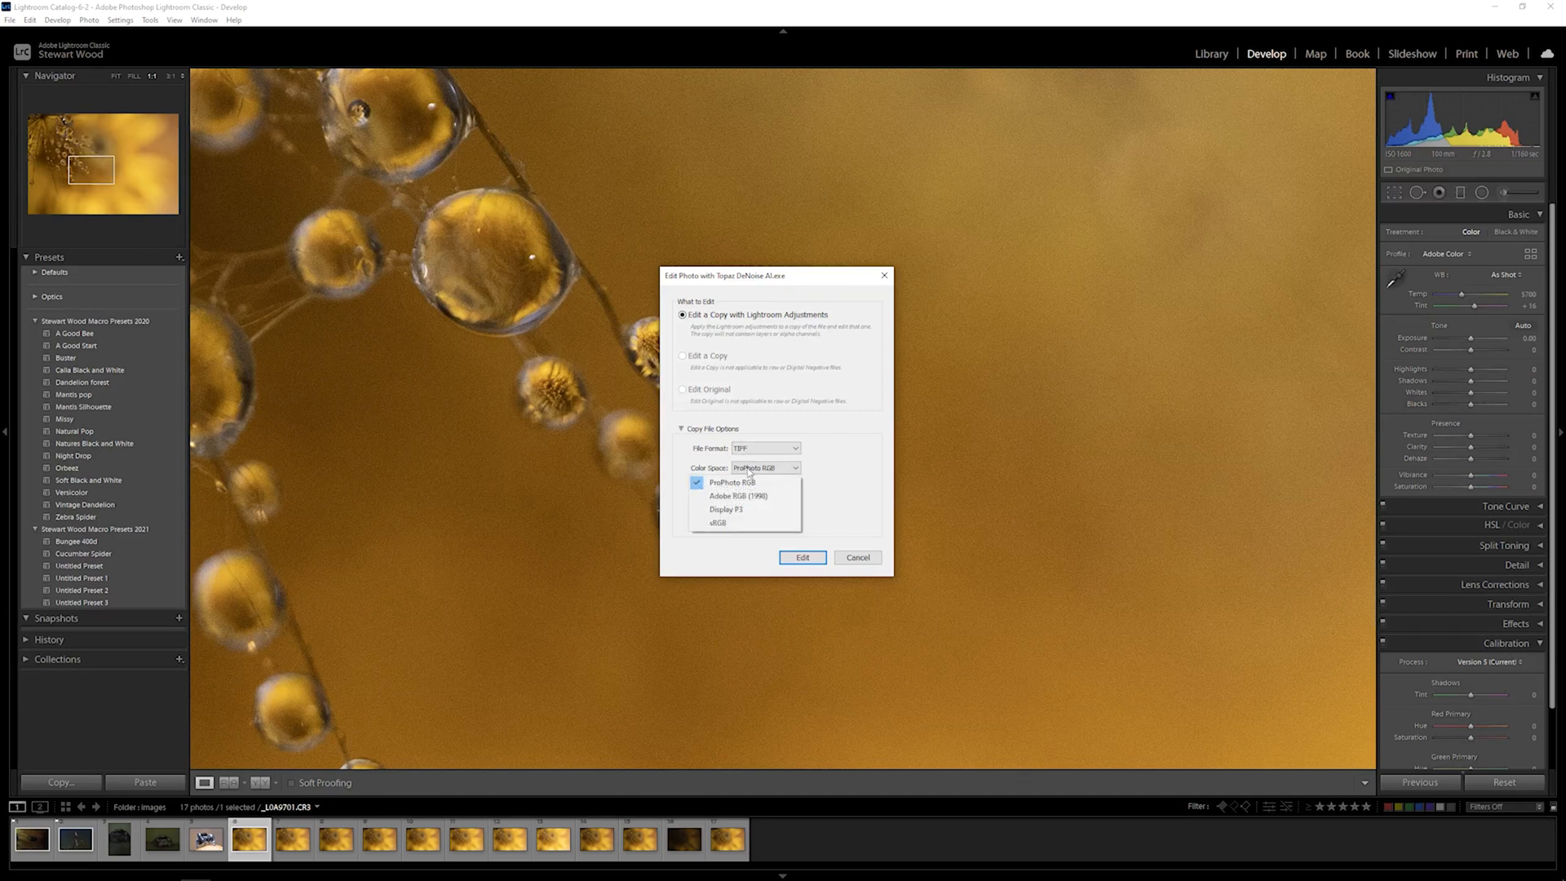
{"action": "left_click", "coordinate": [738, 495]}
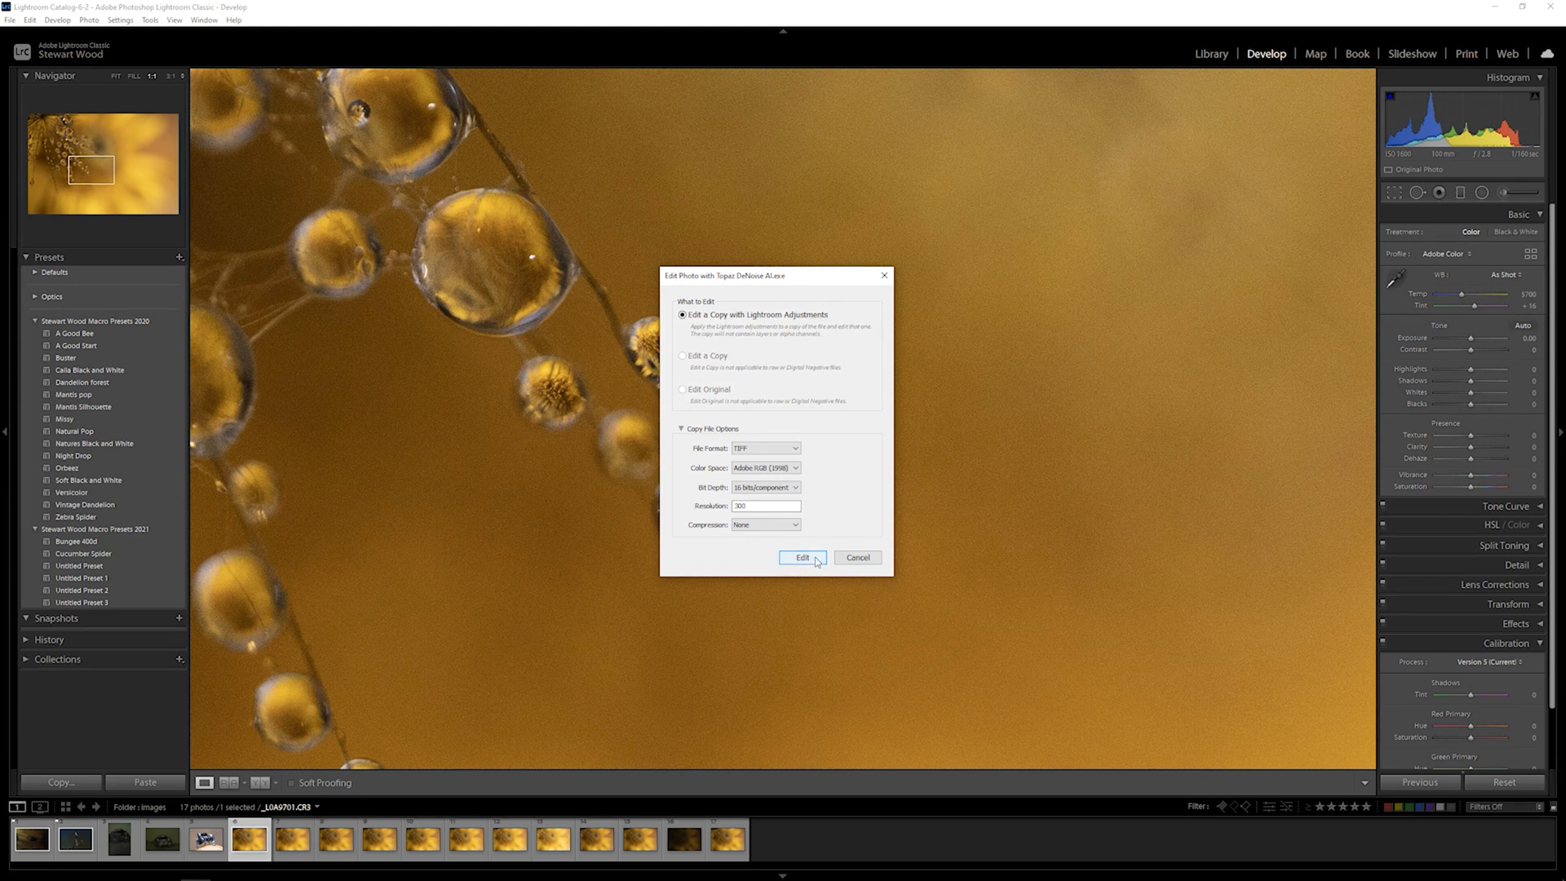
{"action": "left_click", "coordinate": [802, 557]}
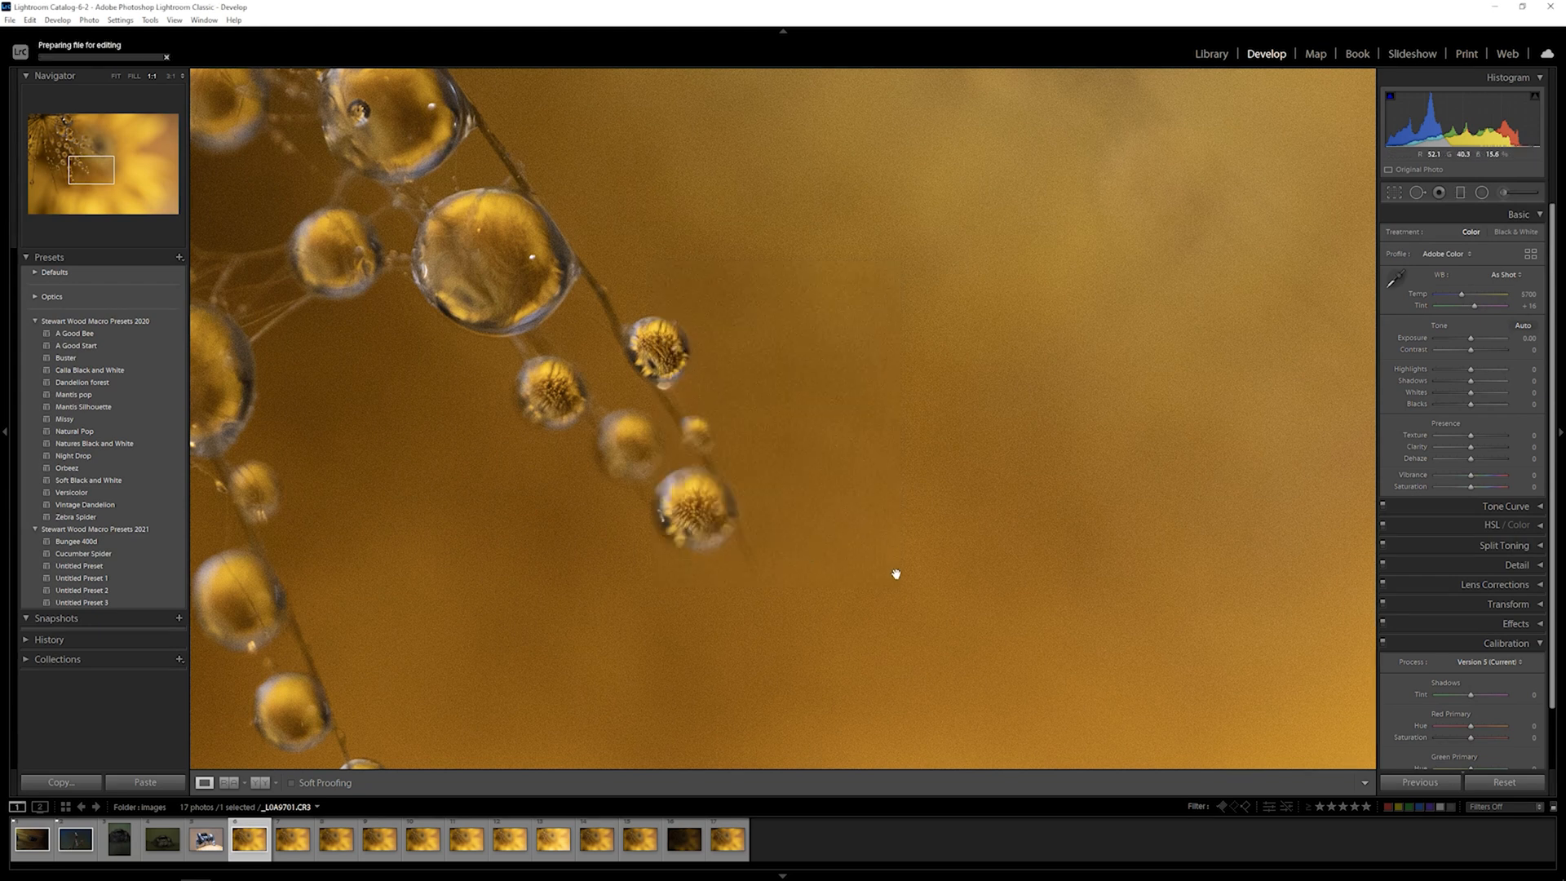